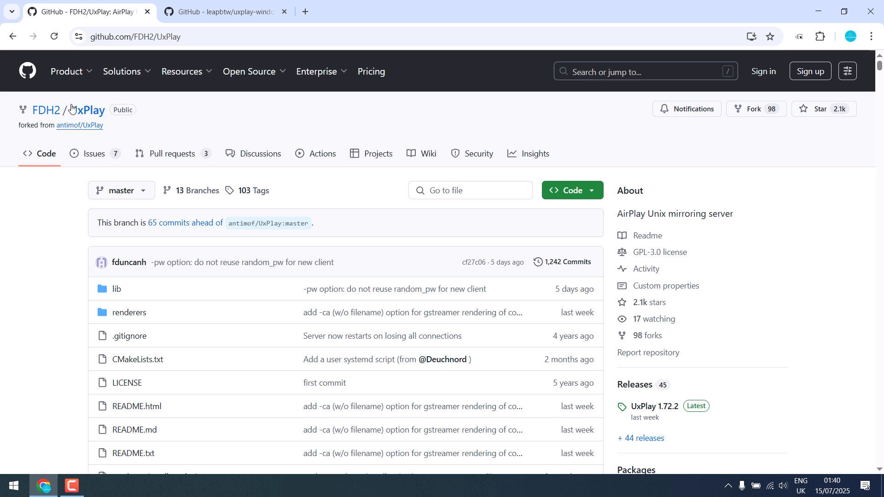
Step: Review the FDH2/UxPlay repo page, then switch to the leapbtw/uxplay-windows tab
scroll(down, 3)
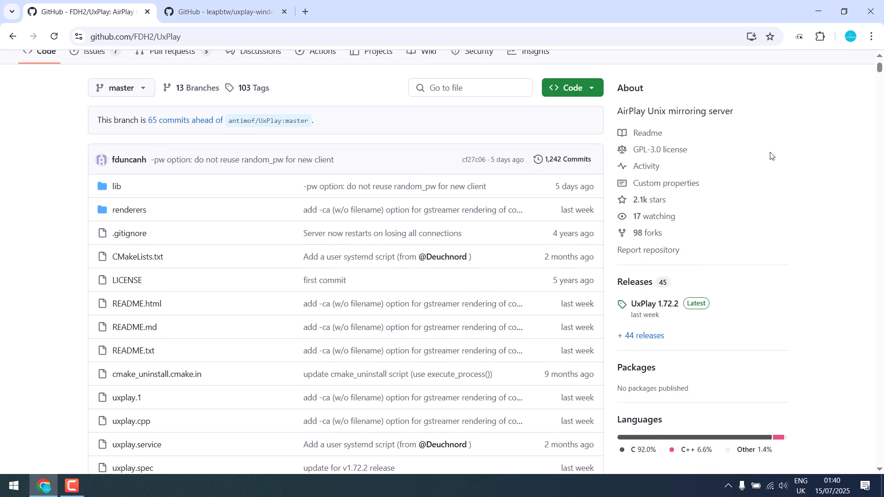
scroll(down, 3)
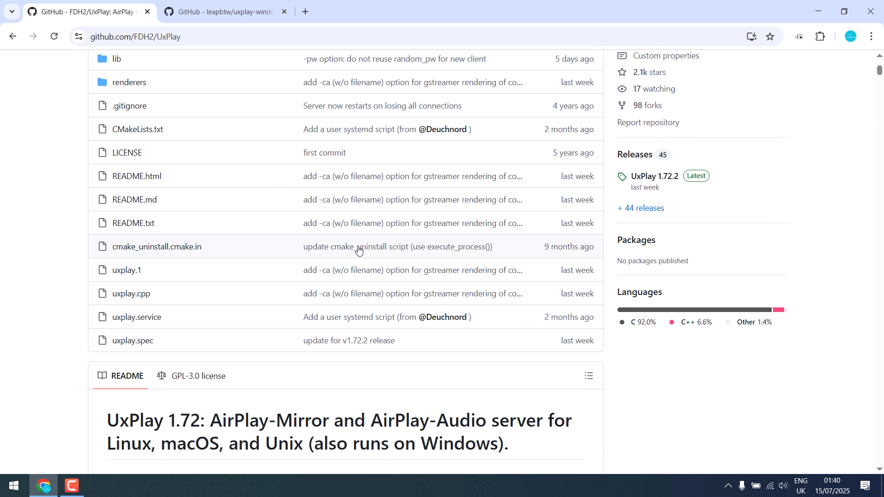
mouse_move(288, 214)
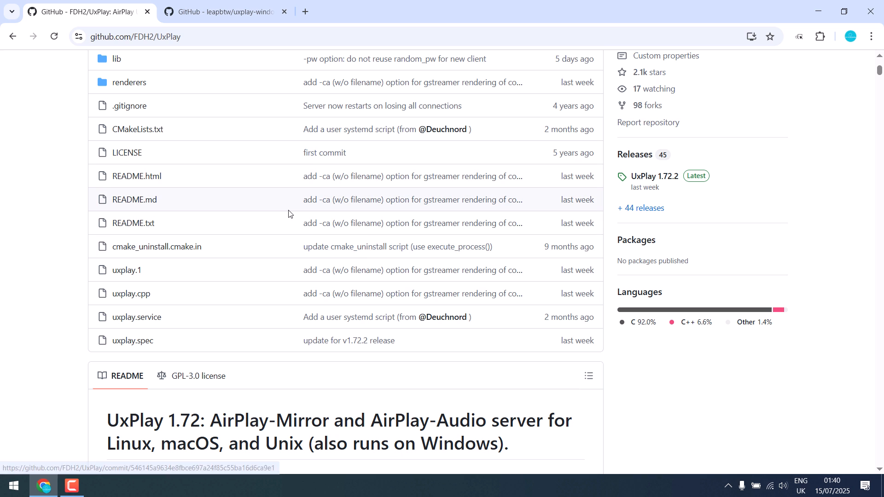
click(220, 12)
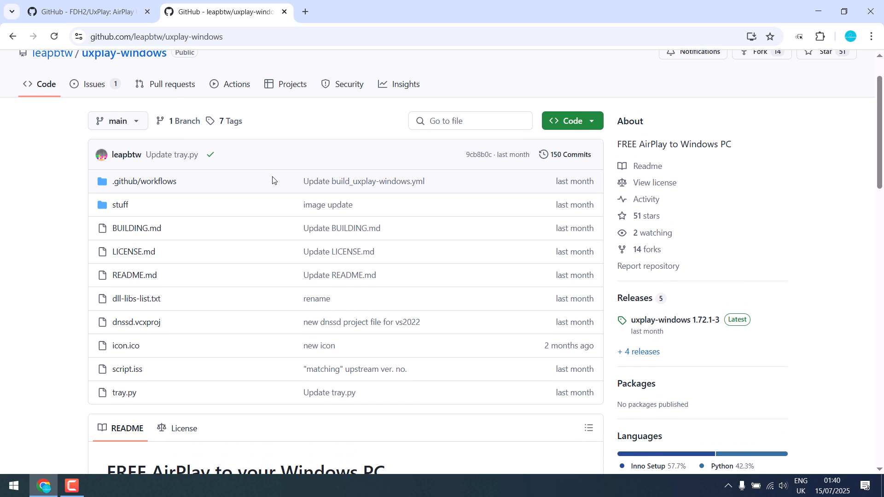
Step: Download uxplay-windows-installer-v1.72.1-3.exe from the latest release and show the full download history
scroll(down, 3)
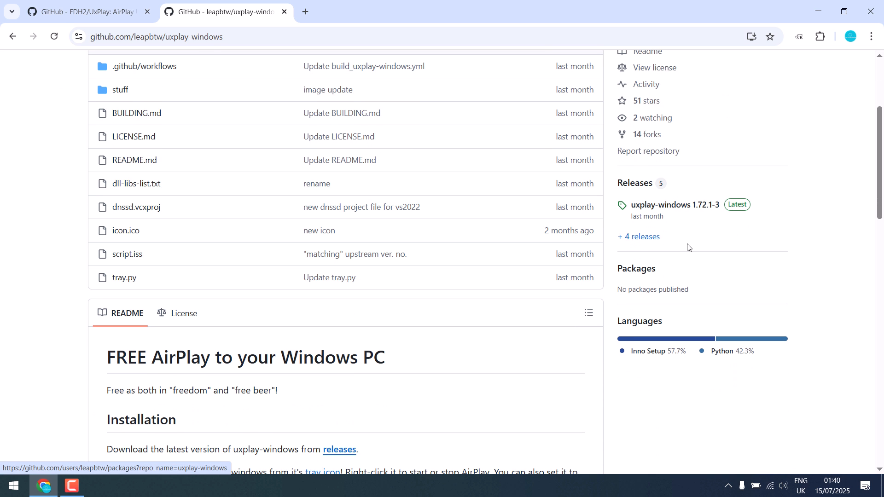
click(639, 237)
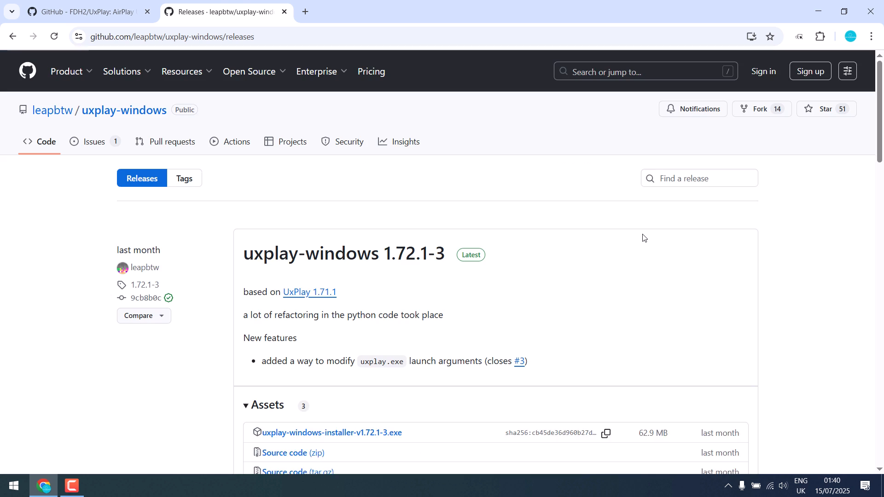
scroll(down, 3)
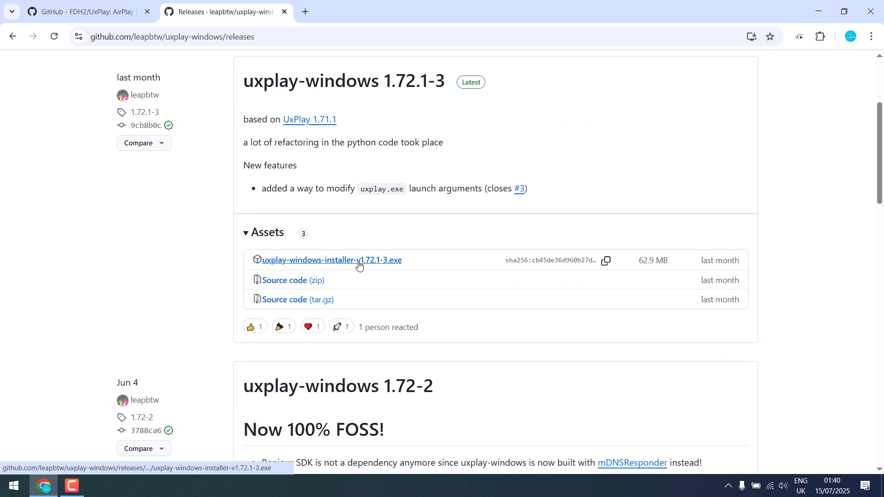
click(332, 260)
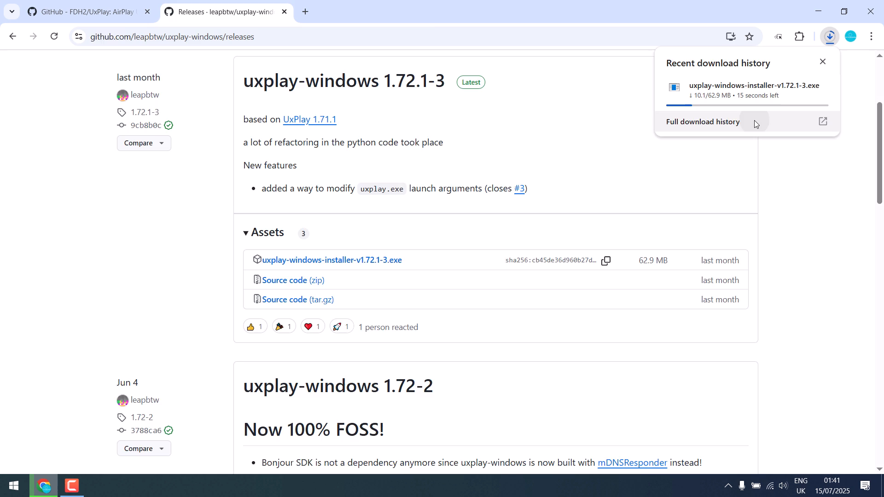
click(702, 121)
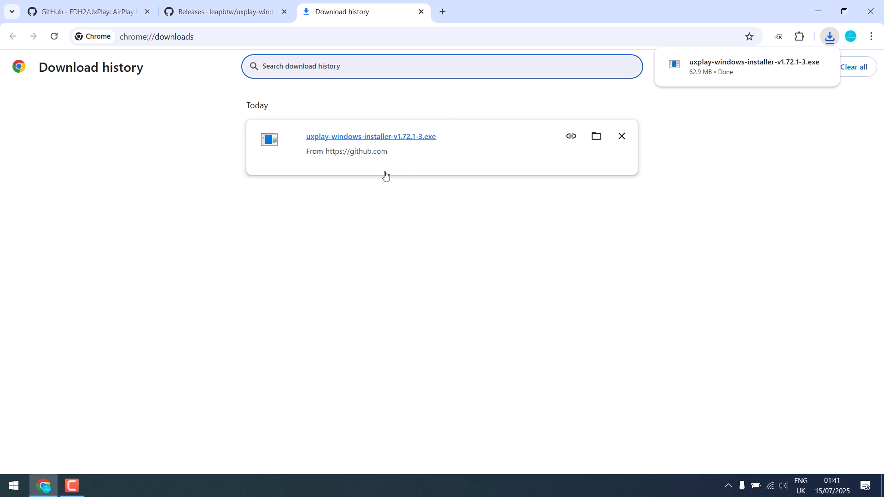
Step: Run the downloaded installer from the Downloads folder, choosing 'Run anyway' at the SmartScreen warning
click(596, 136)
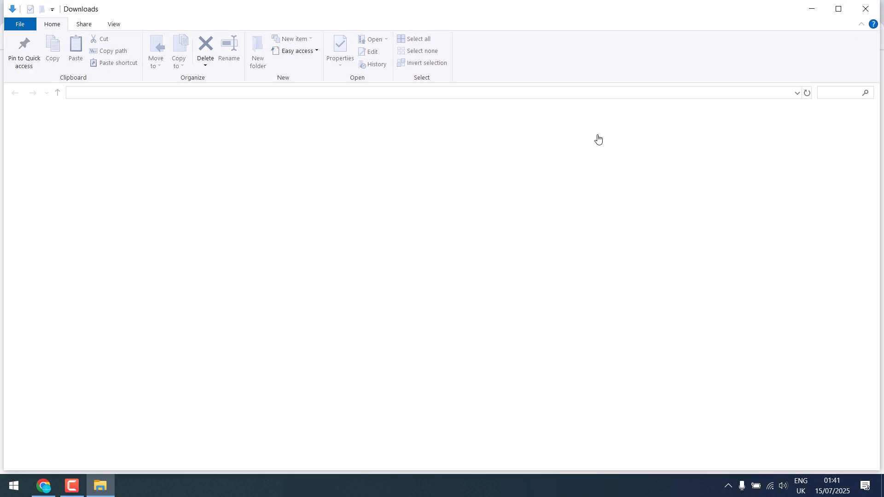
click(173, 144)
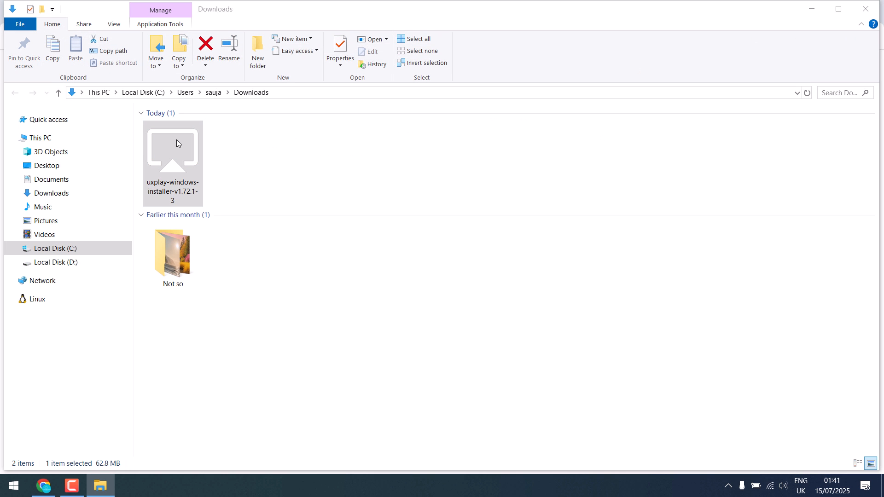
double_click(173, 148)
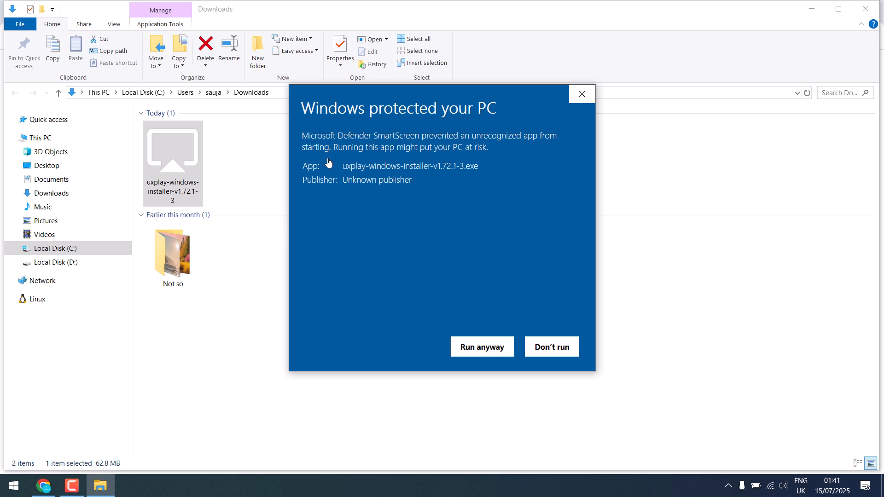
click(482, 346)
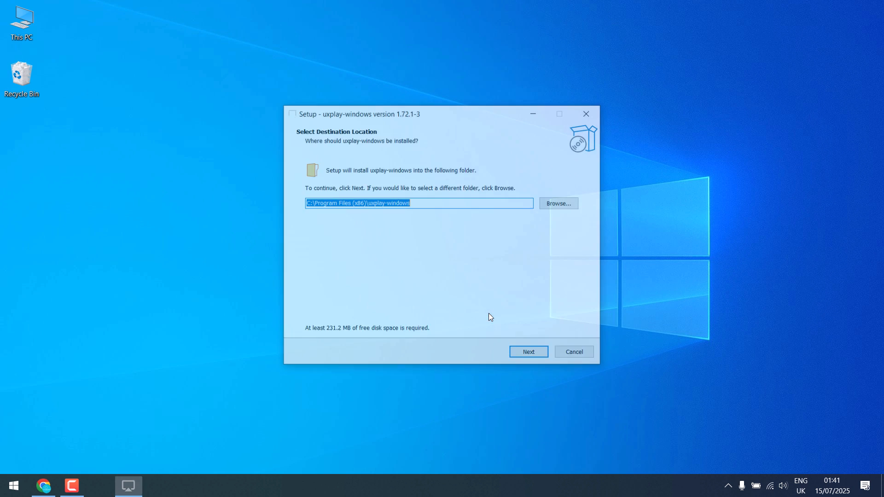
Step: Install to the default folder with a desktop shortcut, untick 'Launch uxplay-windows' and finish
click(527, 351)
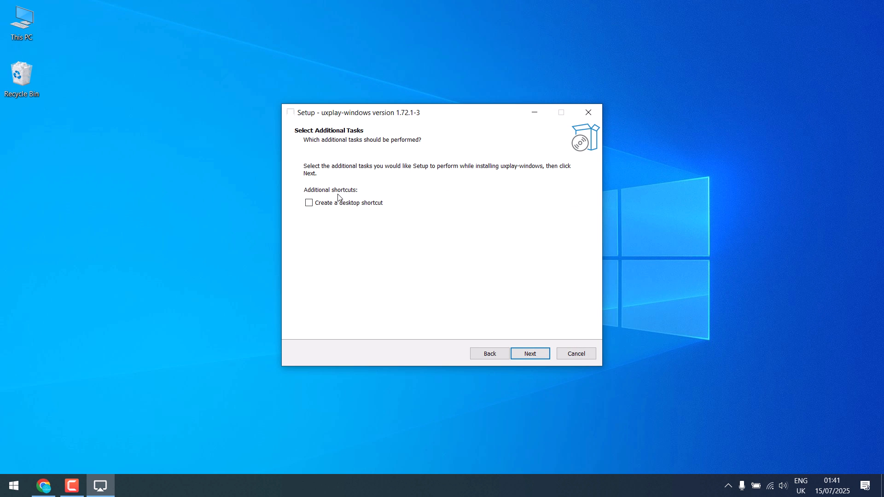
click(530, 354)
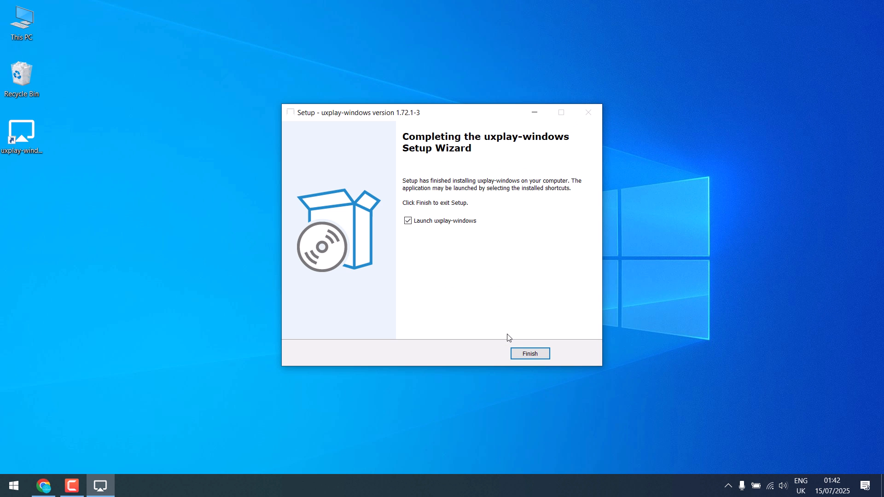
click(409, 220)
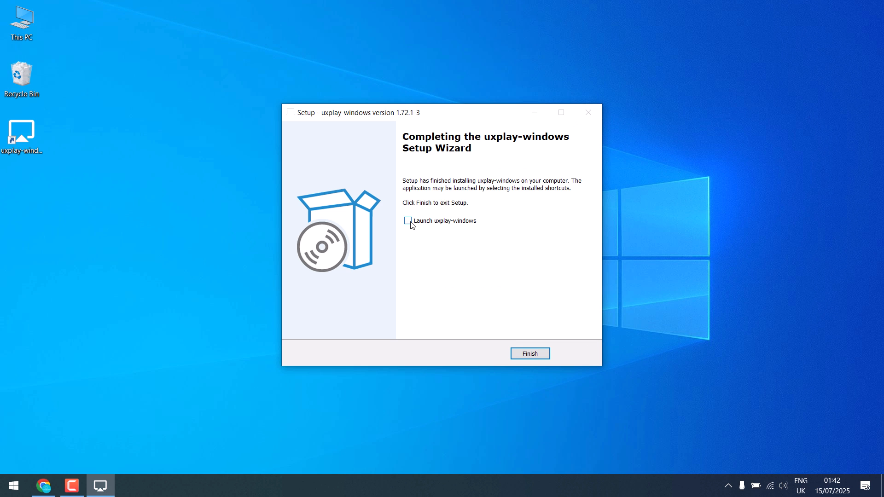
click(529, 353)
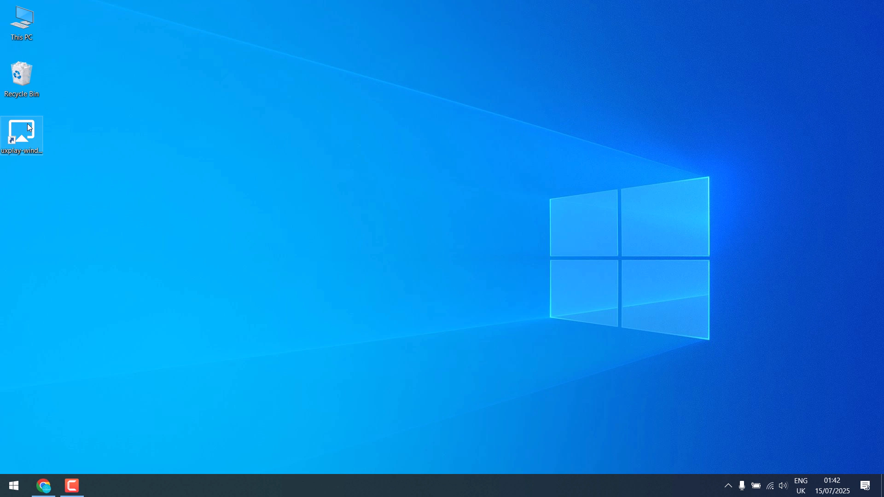
mouse_move(22, 133)
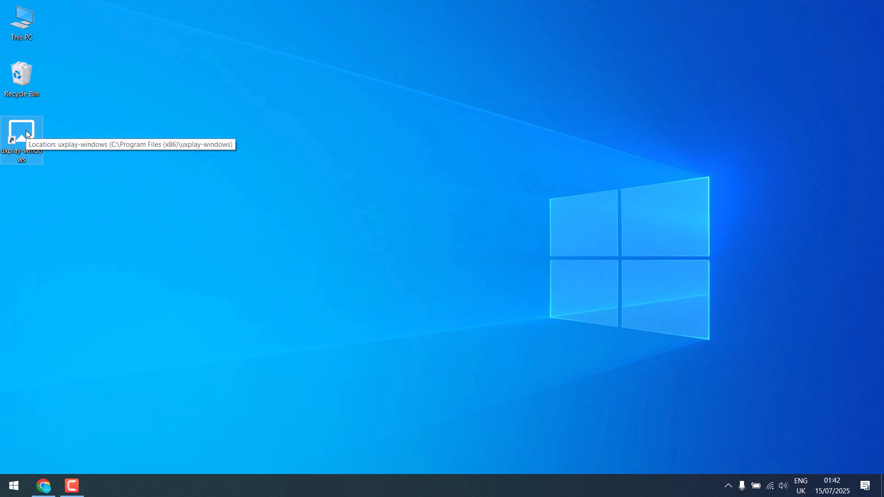
mouse_move(729, 485)
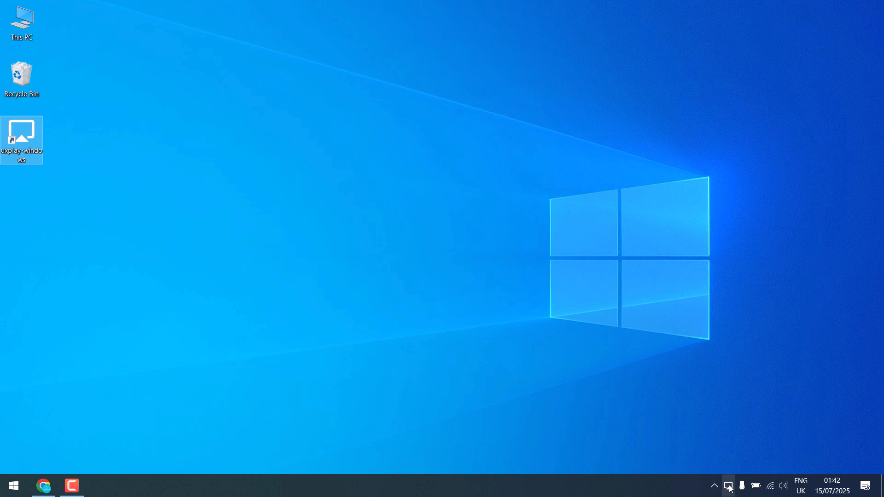
Step: Bring up the uxplay tray icon's menu with its Start, Stop, Autostart and Exit options
click(338, 226)
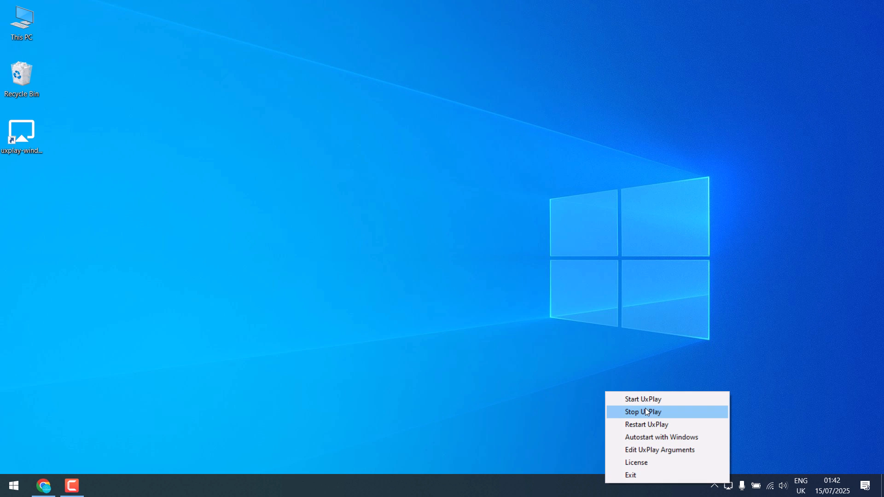
mouse_move(660, 436)
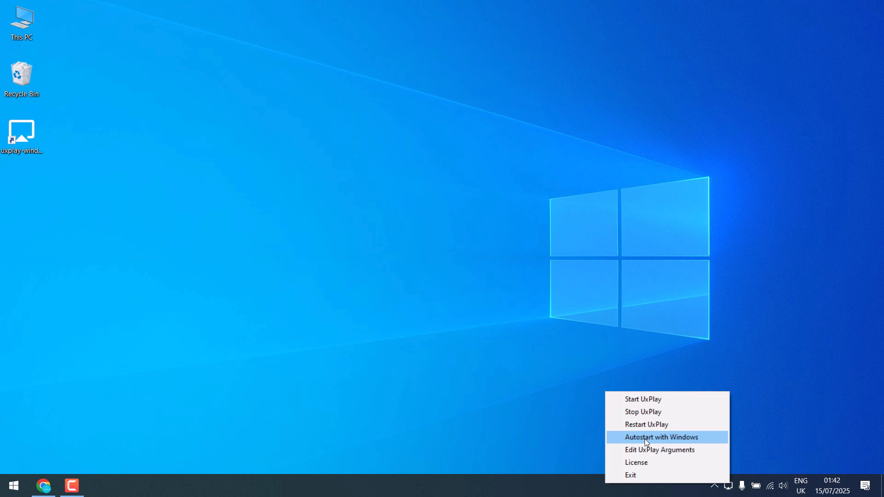
mouse_move(668, 447)
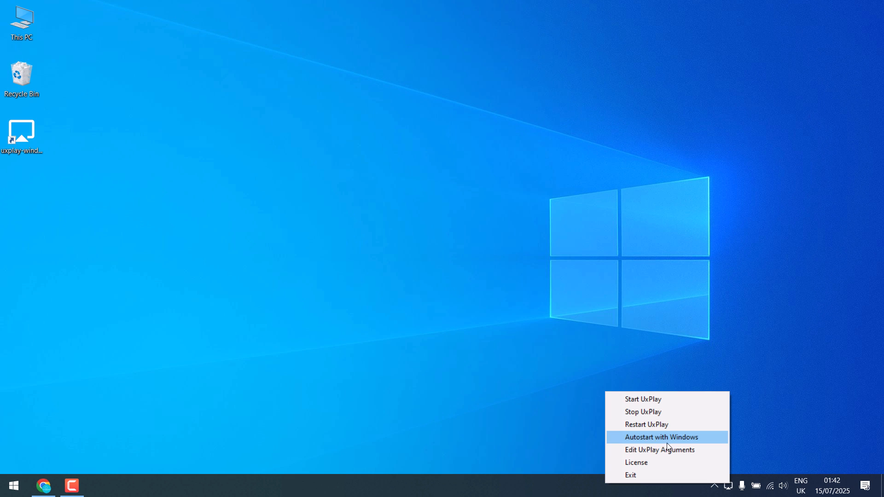
mouse_move(630, 476)
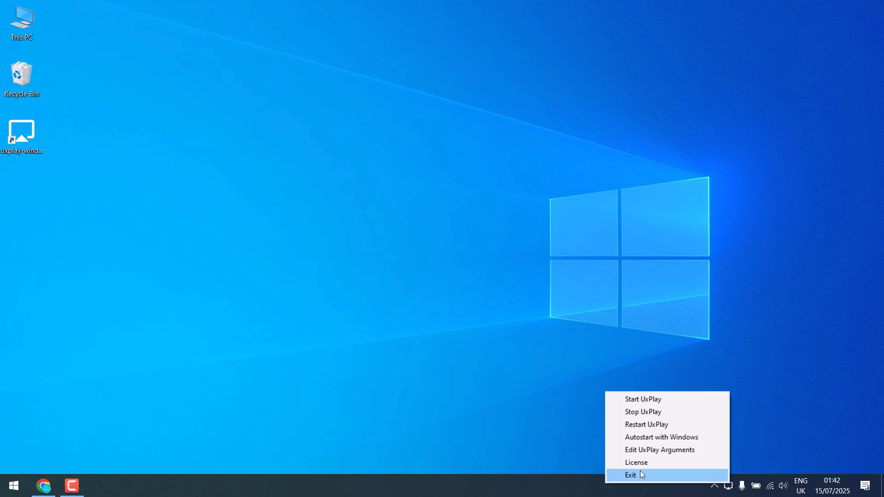
click(630, 475)
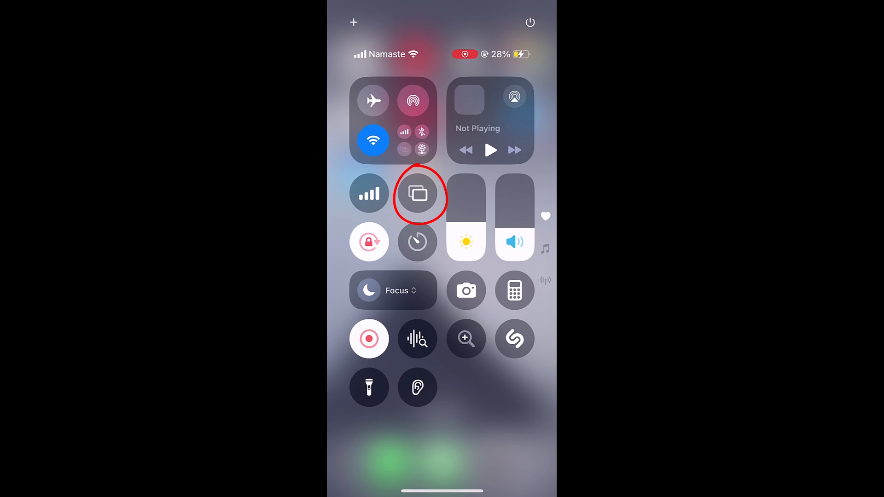
Step: Start Screen Mirroring to the UxPlay@DESKTOP-057RLER receiver from Control Center
click(418, 195)
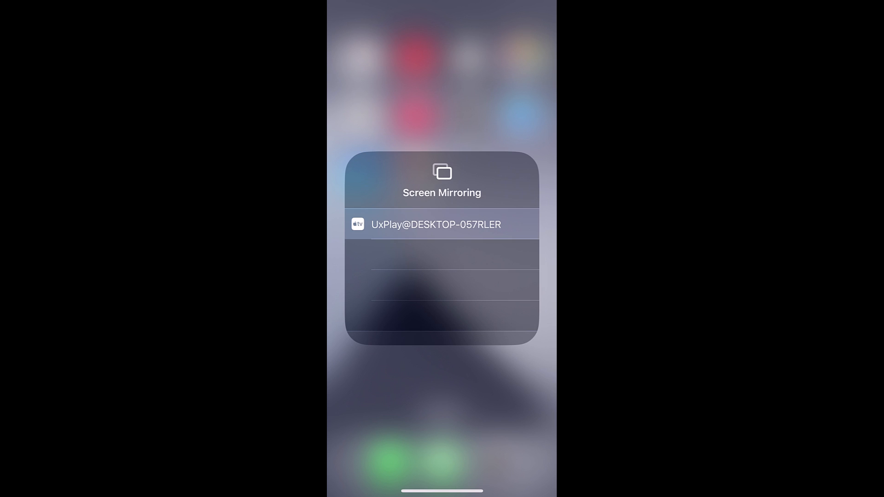
click(436, 225)
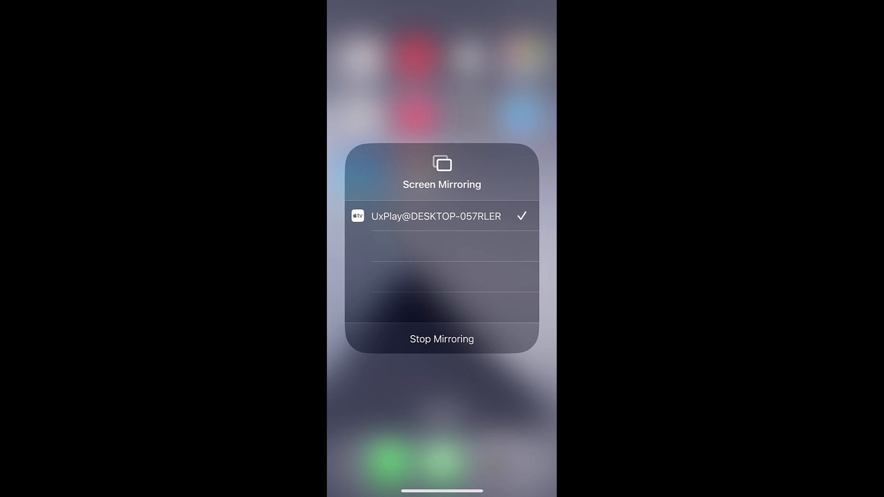